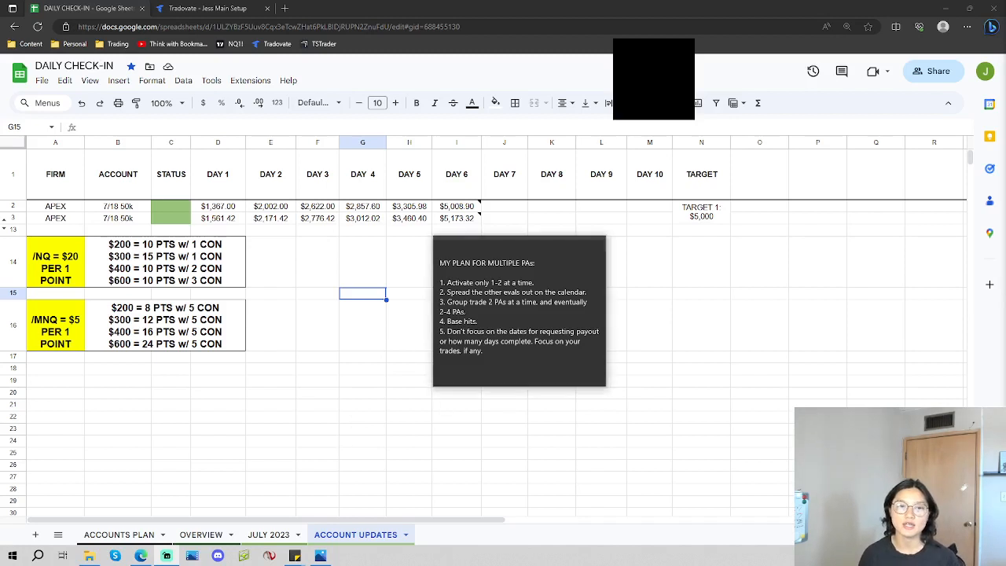
View the Tradovate Accounts list with the five Apex accounts' balances and drawdowns.
left_click(519, 314)
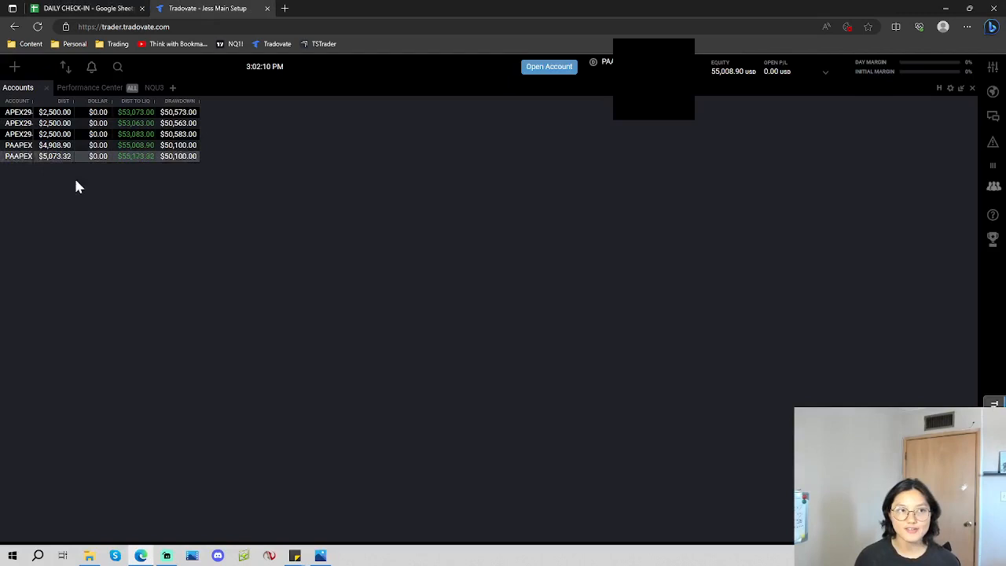
mouse_move(142, 233)
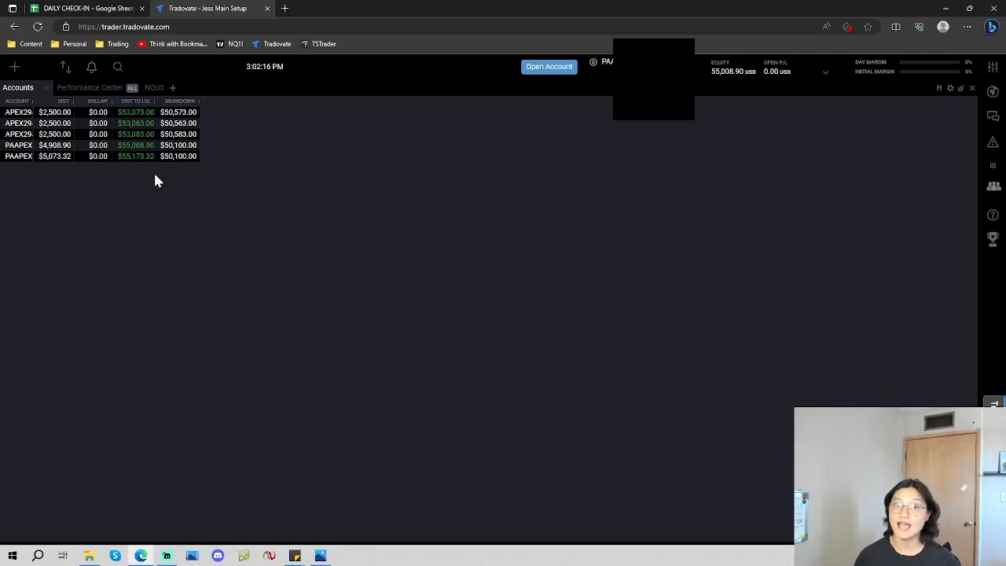
mouse_move(176, 210)
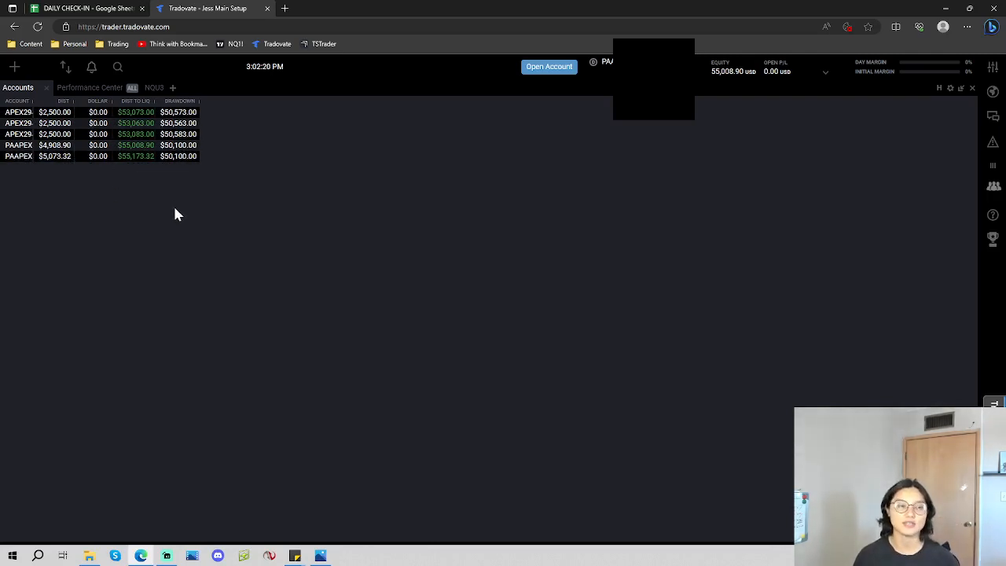
mouse_move(239, 229)
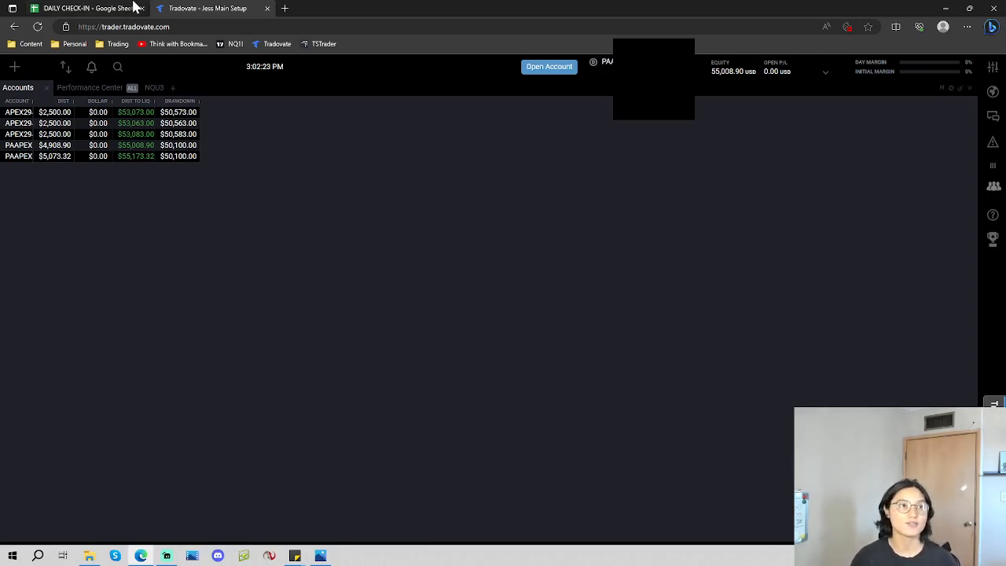
Return to the Account Updates sheet with the multiple-PA plan note open.
left_click(87, 8)
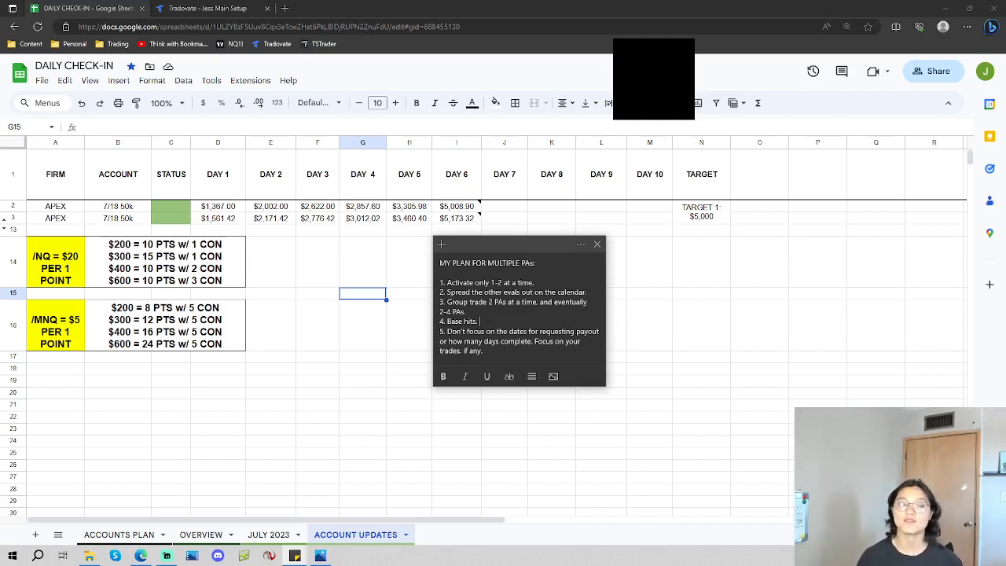
mouse_move(419, 289)
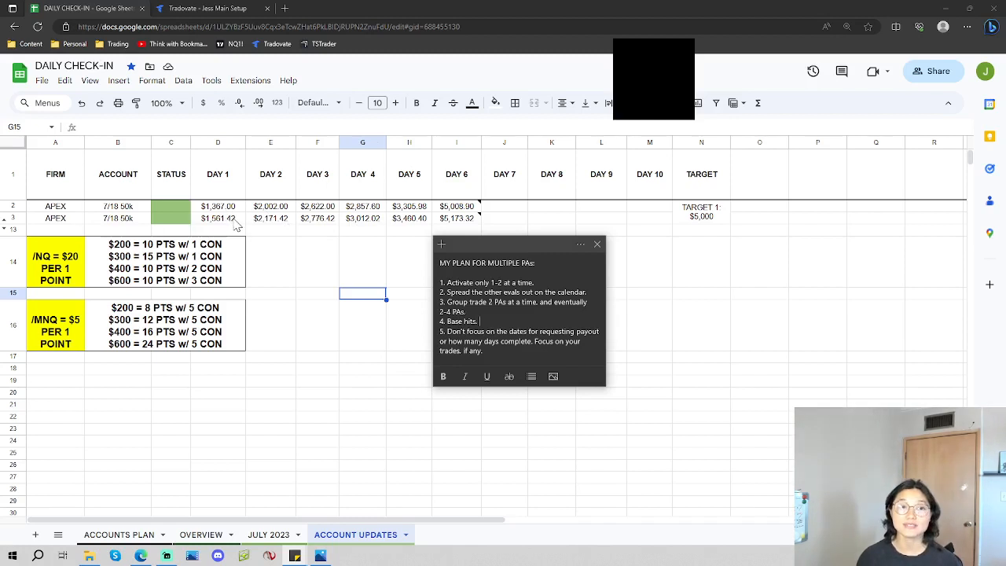
mouse_move(327, 245)
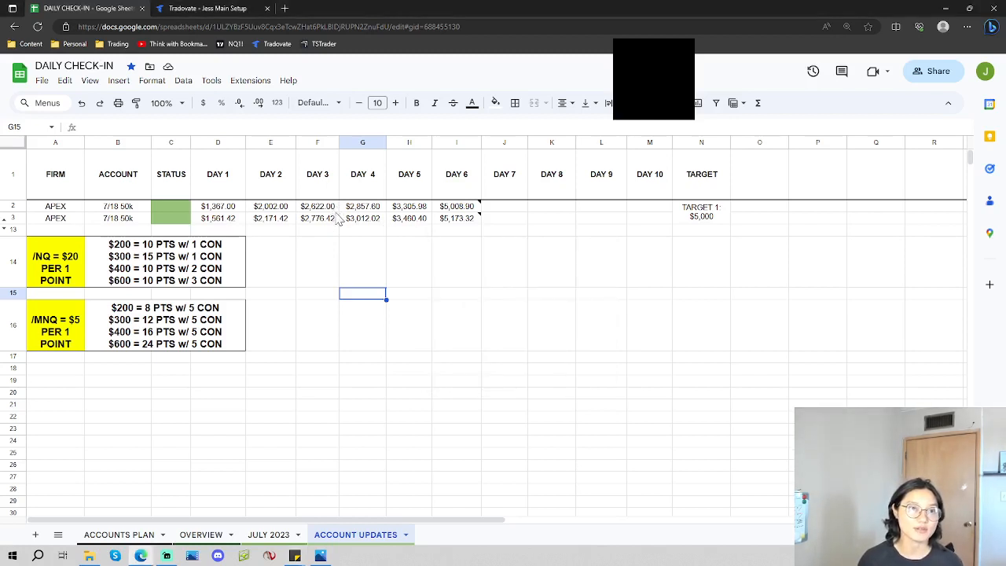
left_click(317, 206)
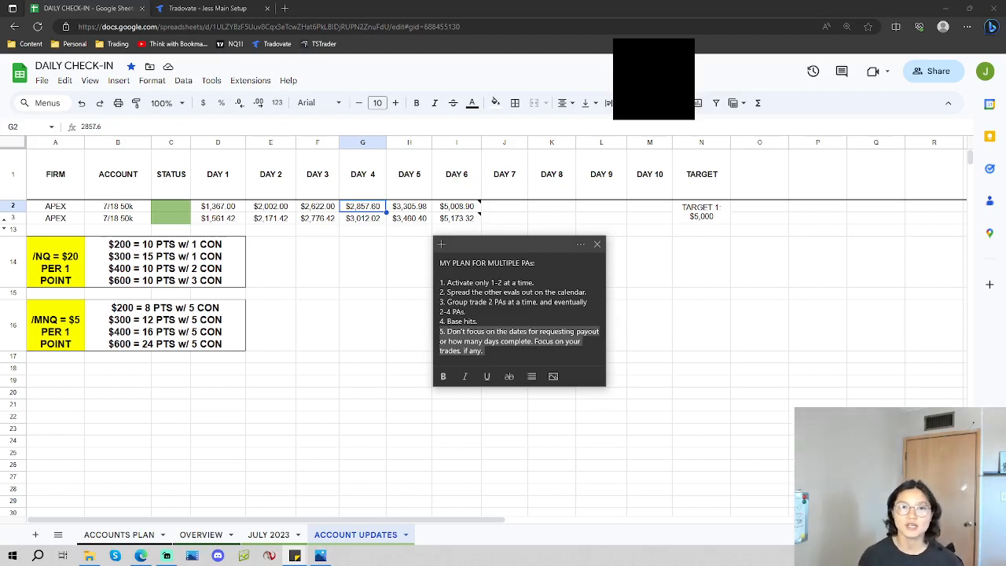
mouse_move(667, 186)
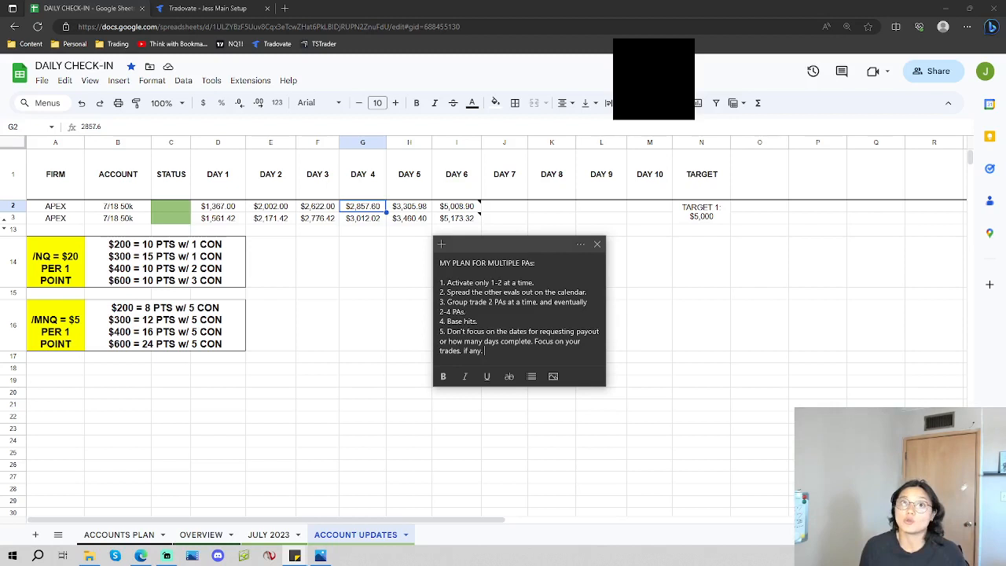
mouse_move(484, 232)
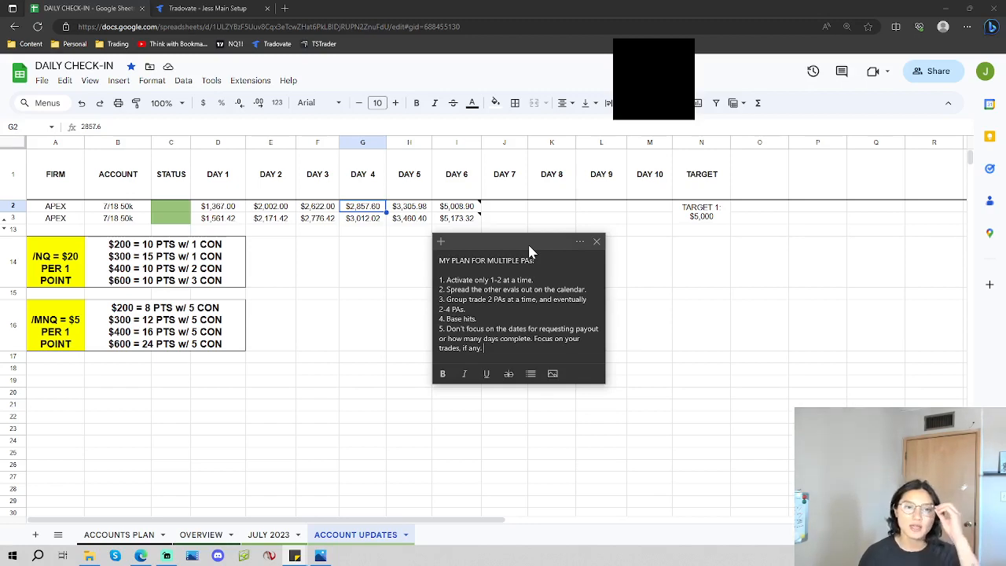
mouse_move(377, 470)
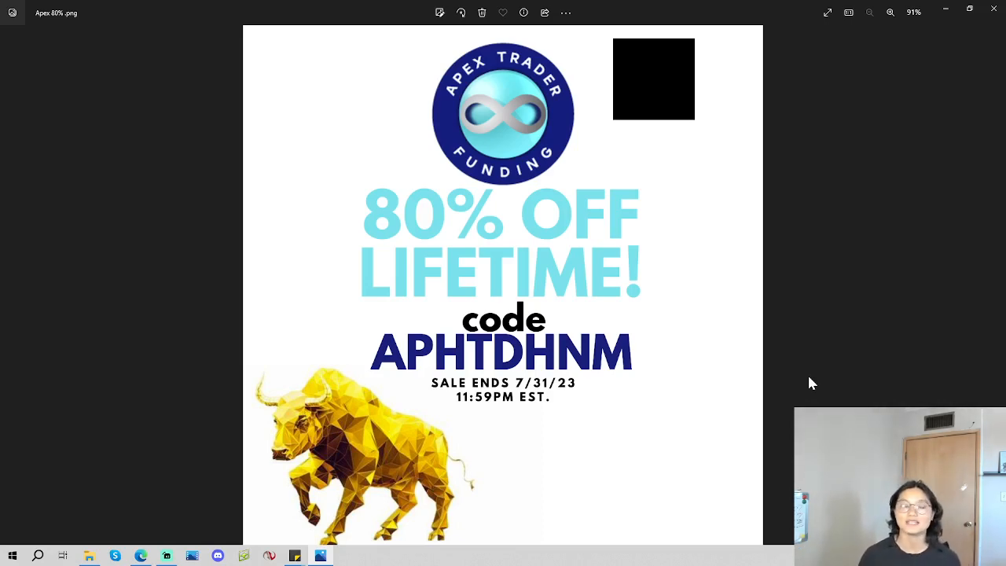
mouse_move(925, 123)
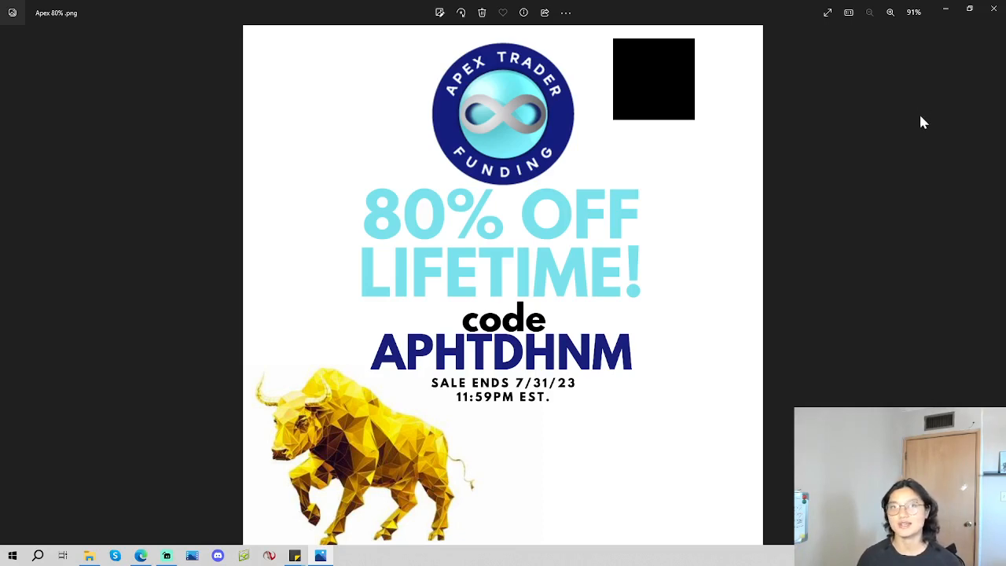
mouse_move(915, 149)
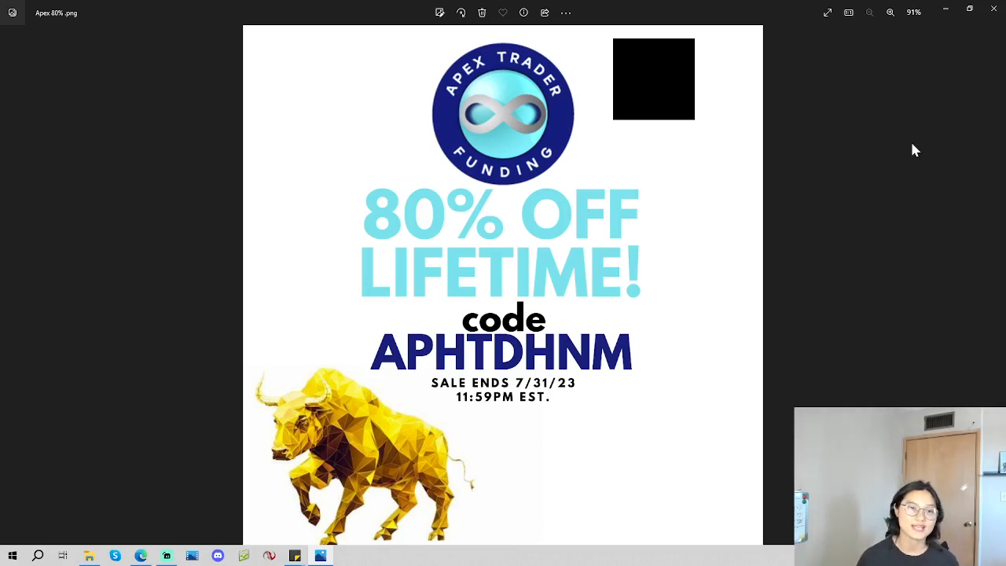